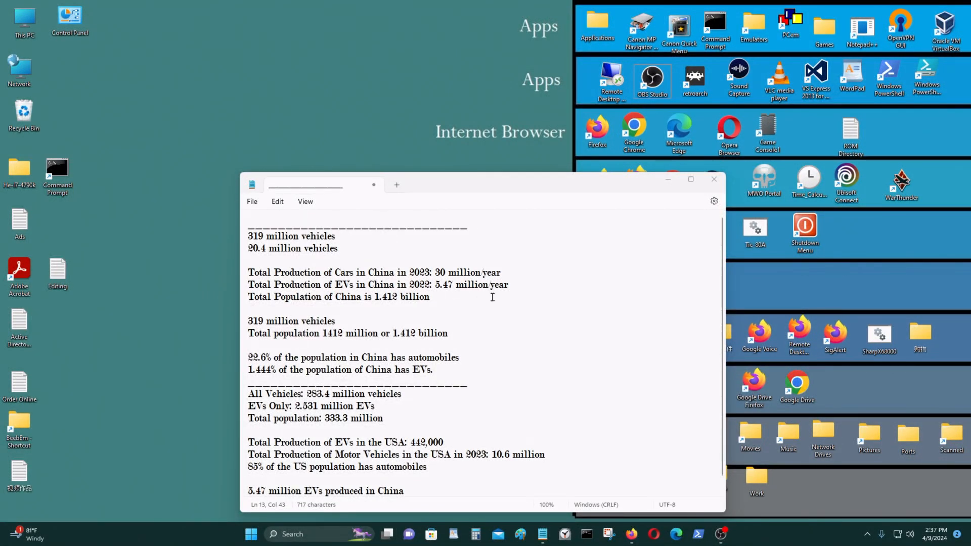
mouse_move(515, 182)
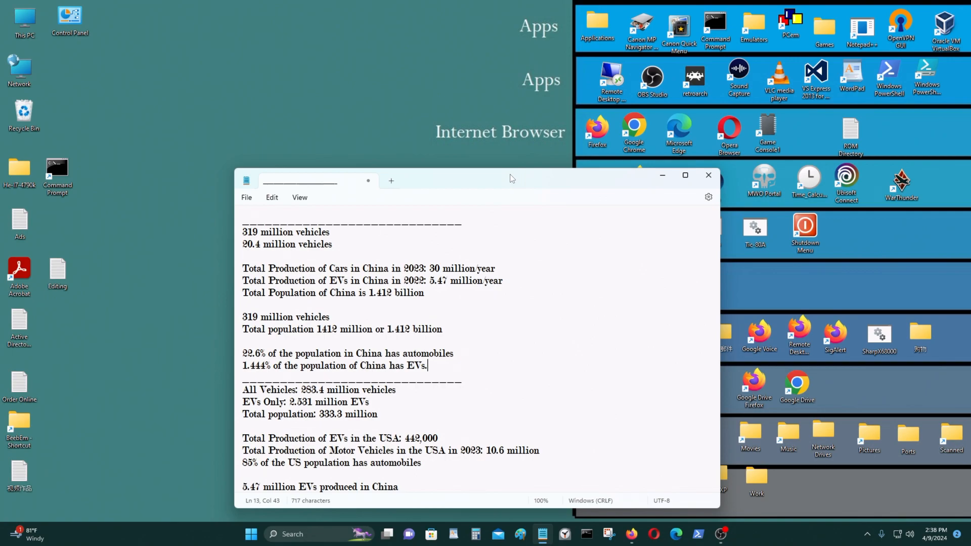
mouse_move(502, 125)
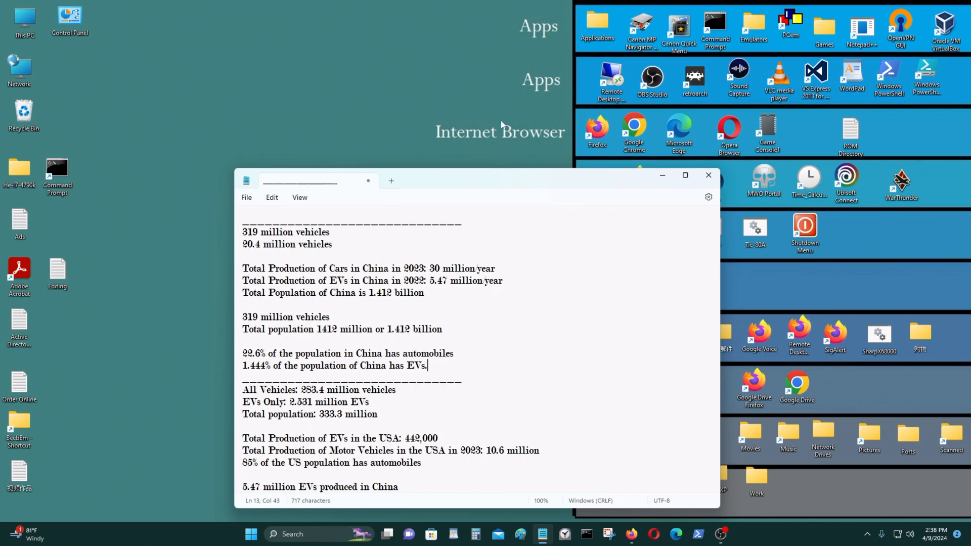
Move the China and US vehicle statistics Notepad window slightly across the desktop.
left_click_drag(495, 181, 525, 177)
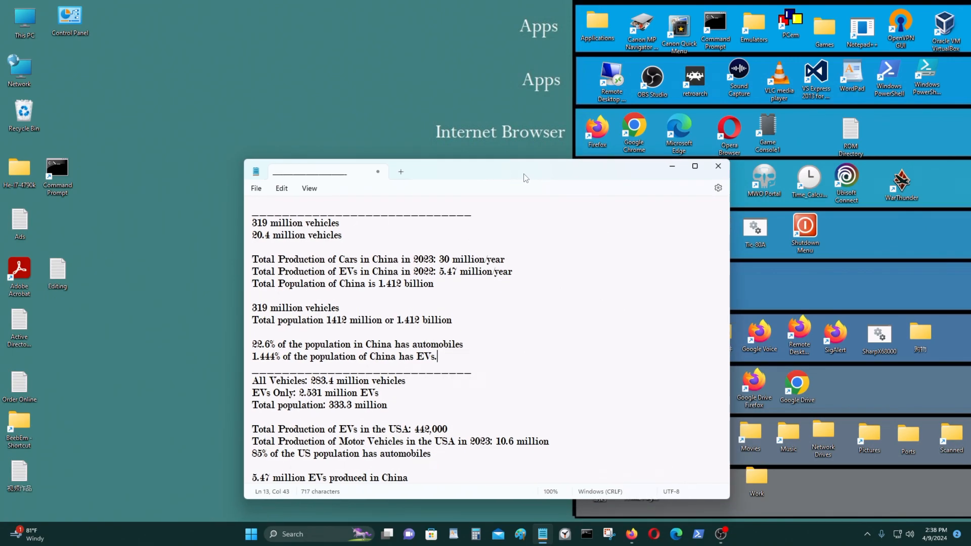
mouse_move(615, 194)
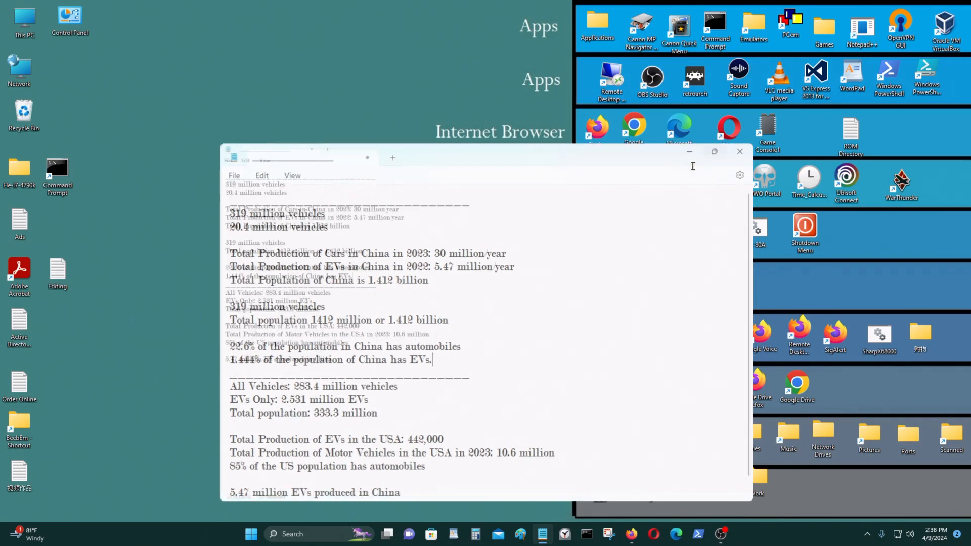
Maximize the notes window and select the '20.4 million vehicles' line.
left_click(714, 151)
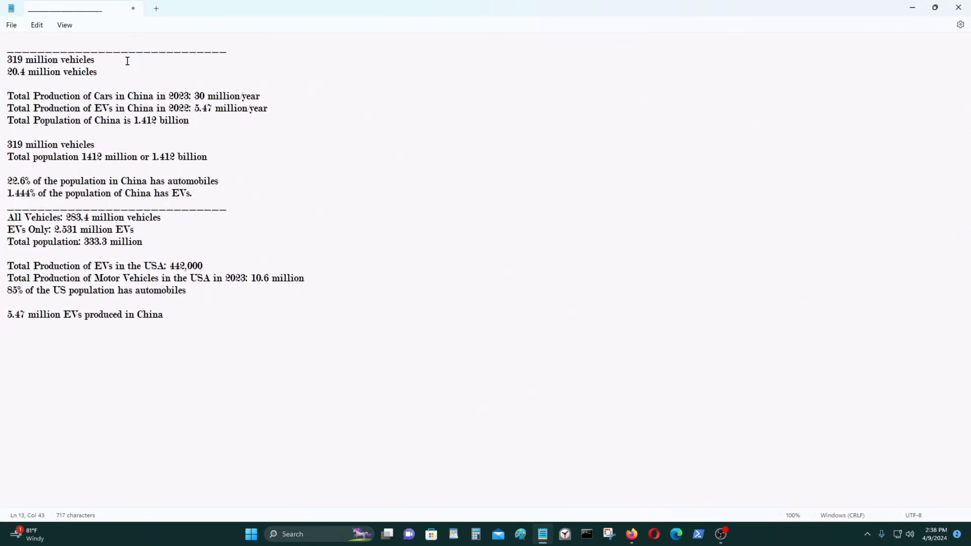
double_click(36, 60)
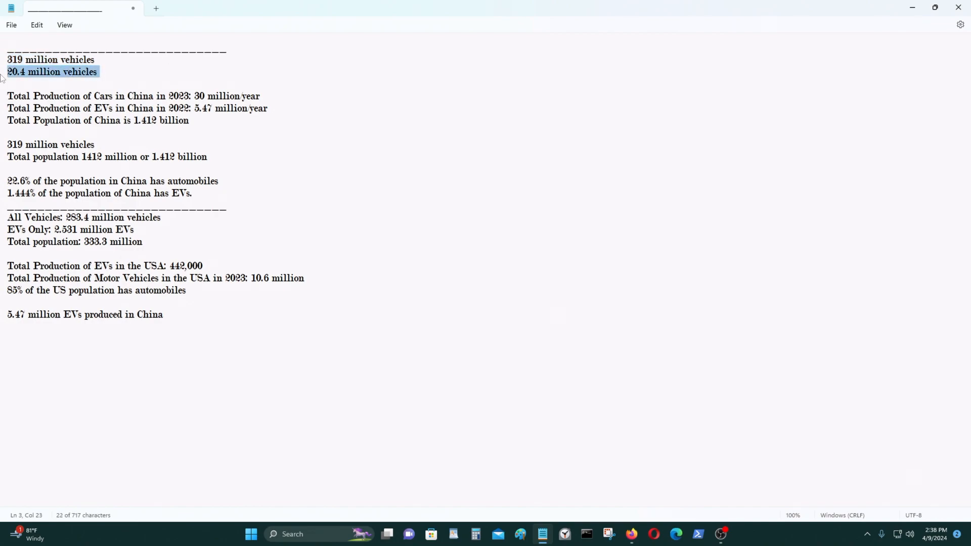
mouse_move(290, 93)
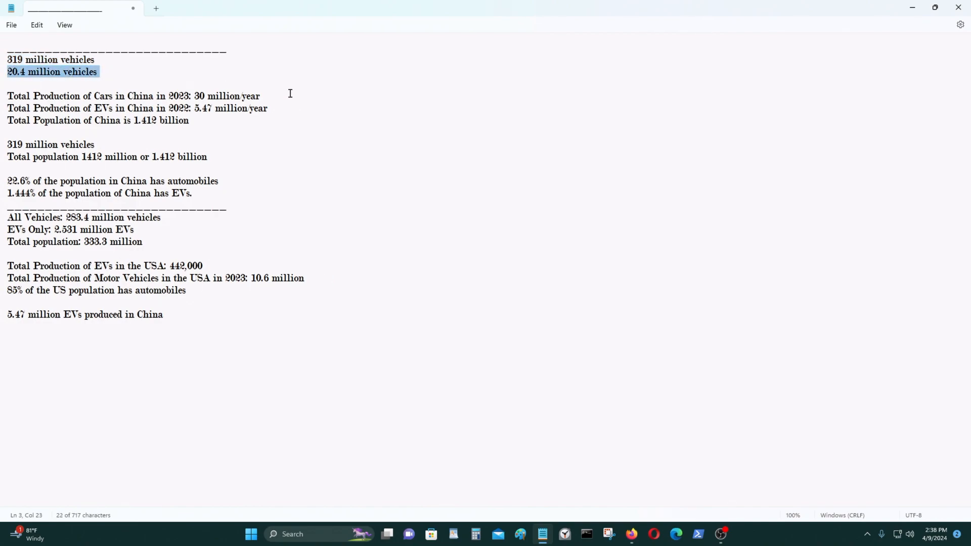
mouse_move(293, 97)
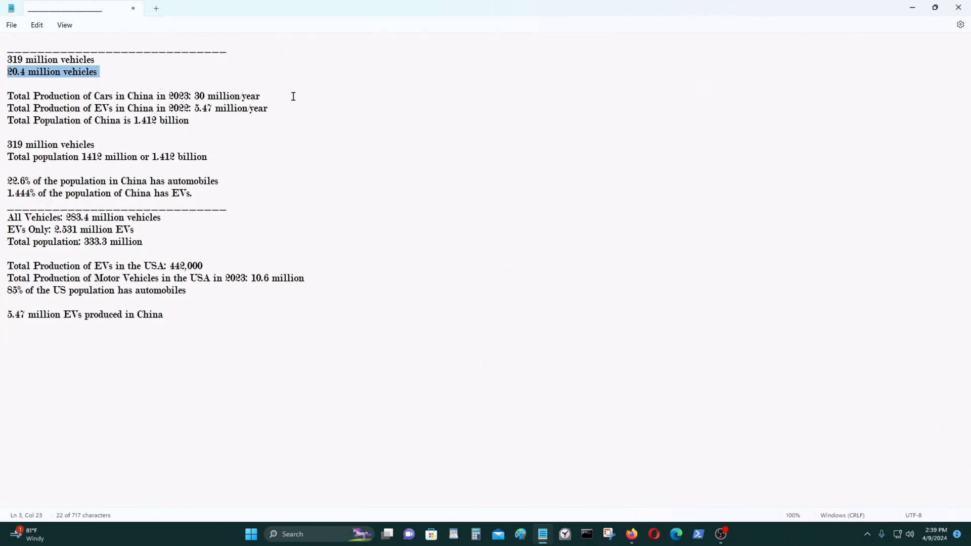
mouse_move(280, 500)
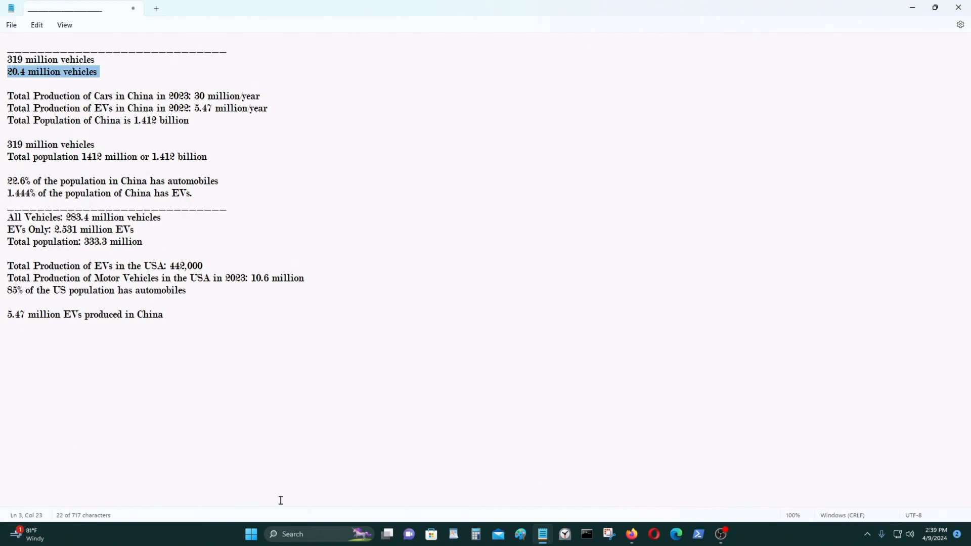
Open Calculator from the taskbar alongside the vehicle statistics notes.
left_click(476, 533)
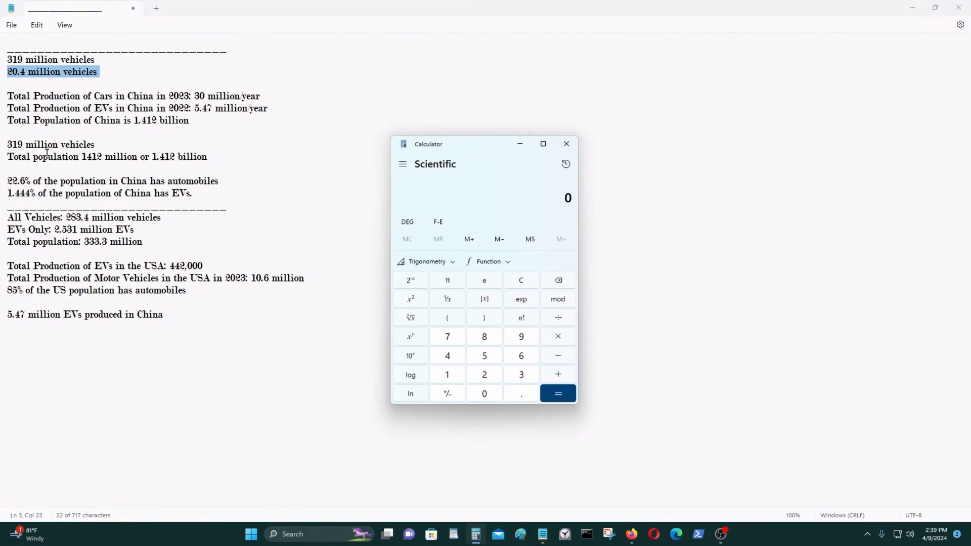
mouse_move(191, 172)
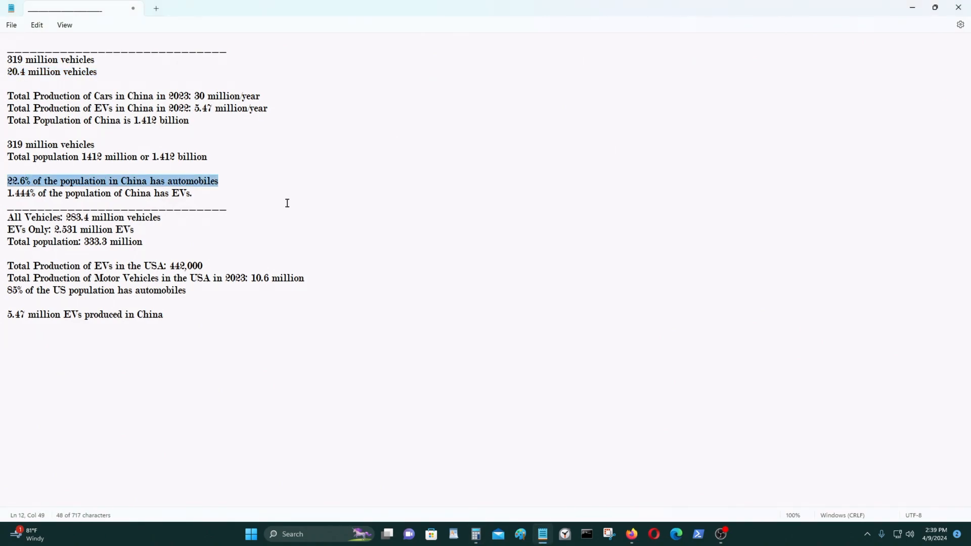
mouse_move(294, 202)
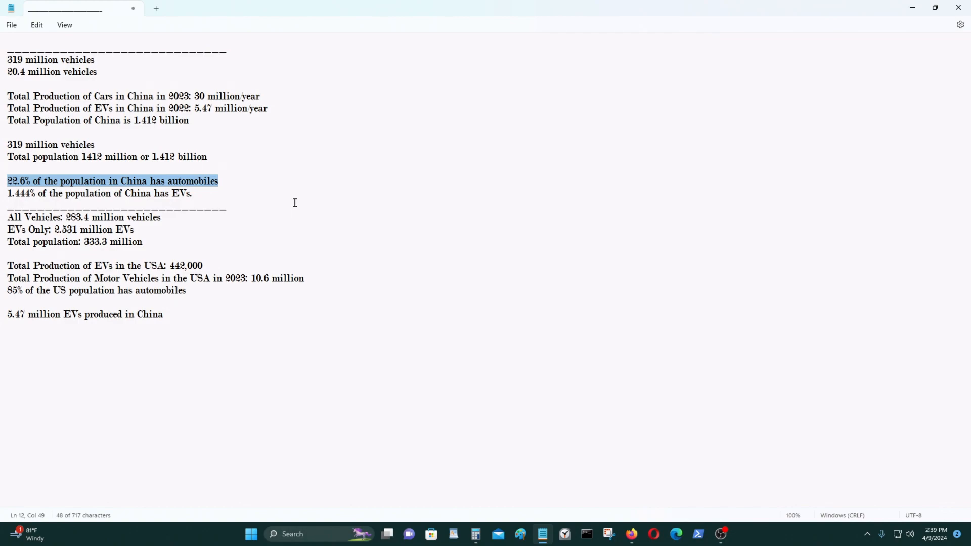
mouse_move(418, 5)
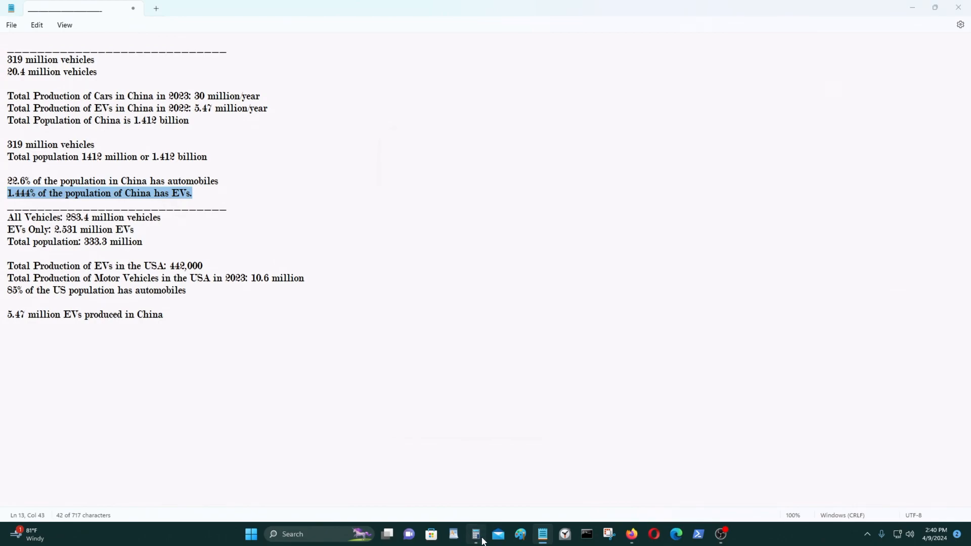
Bring Calculator back up from the taskbar.
left_click(475, 534)
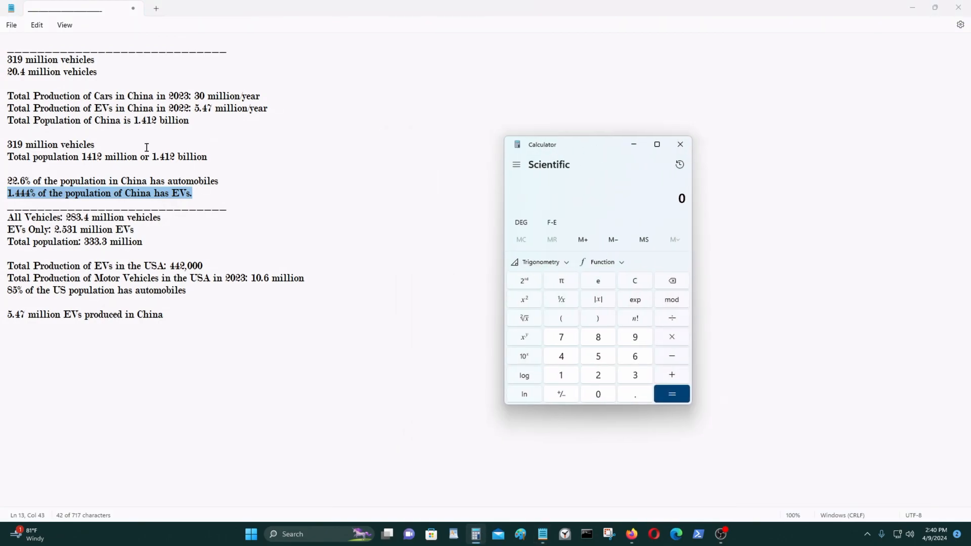
mouse_move(221, 188)
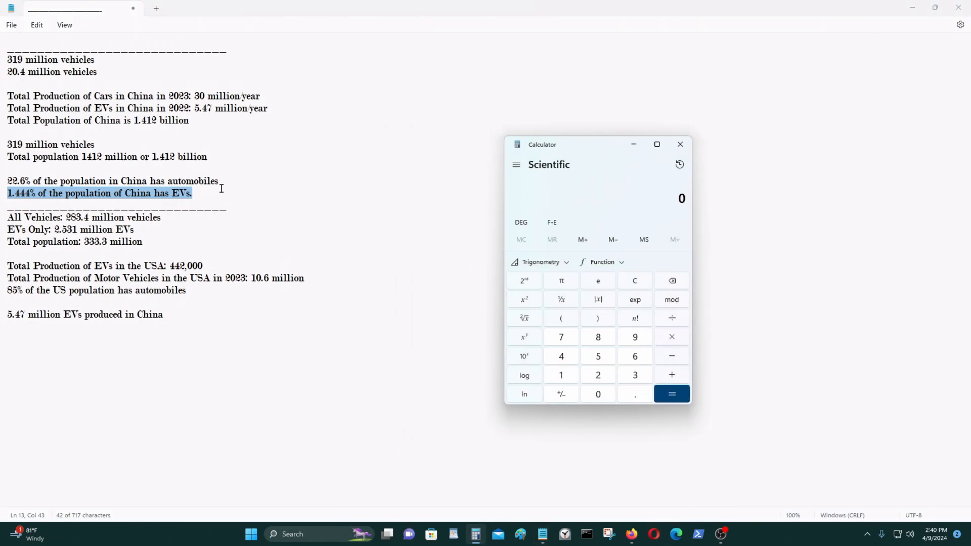
mouse_move(252, 206)
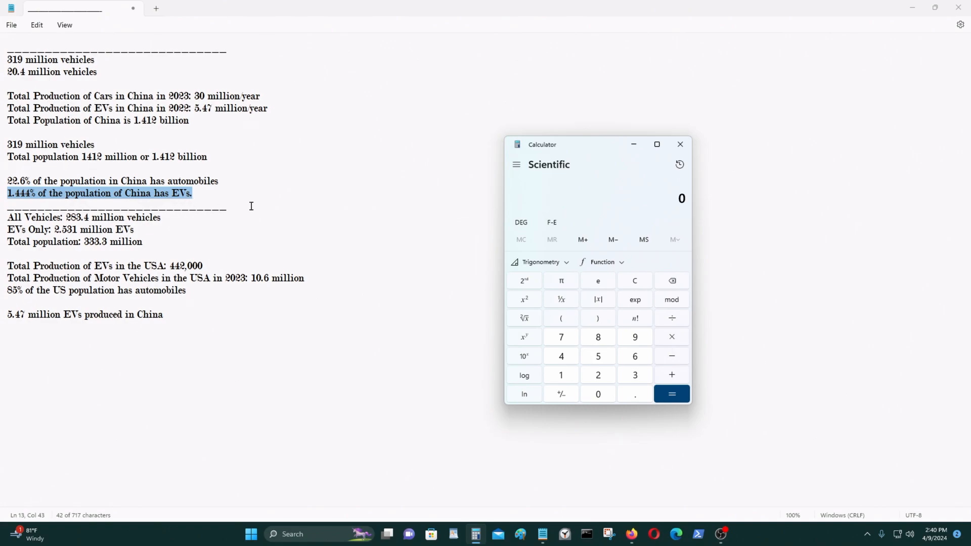
mouse_move(256, 204)
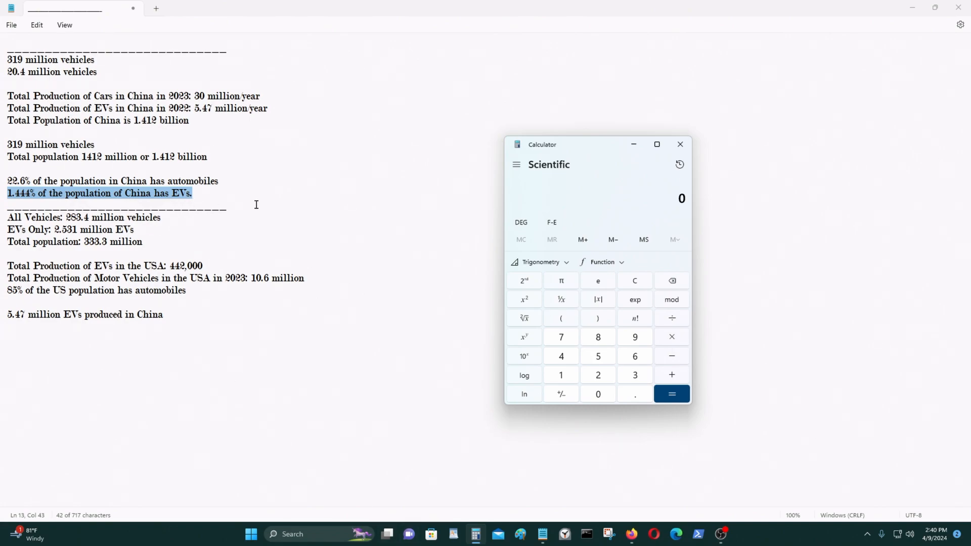
mouse_move(307, 249)
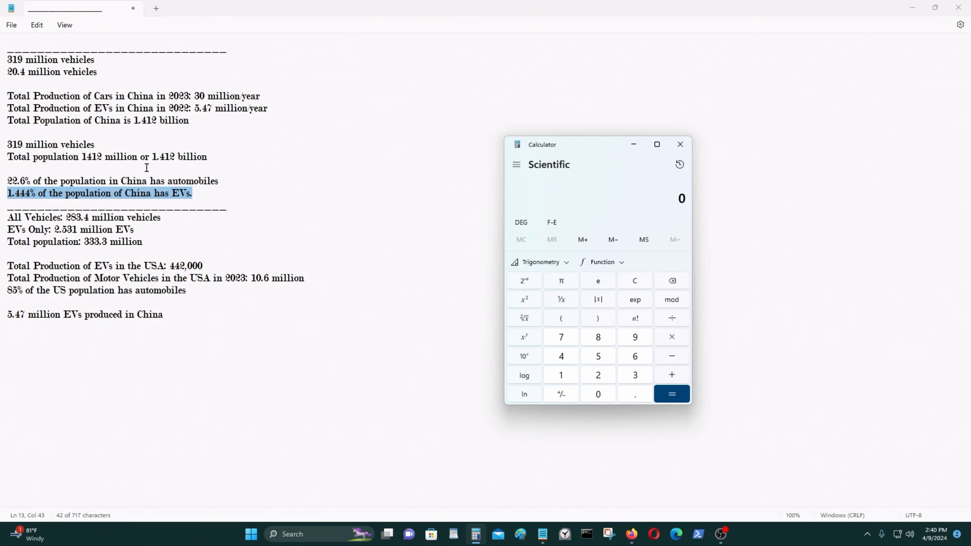
mouse_move(351, 350)
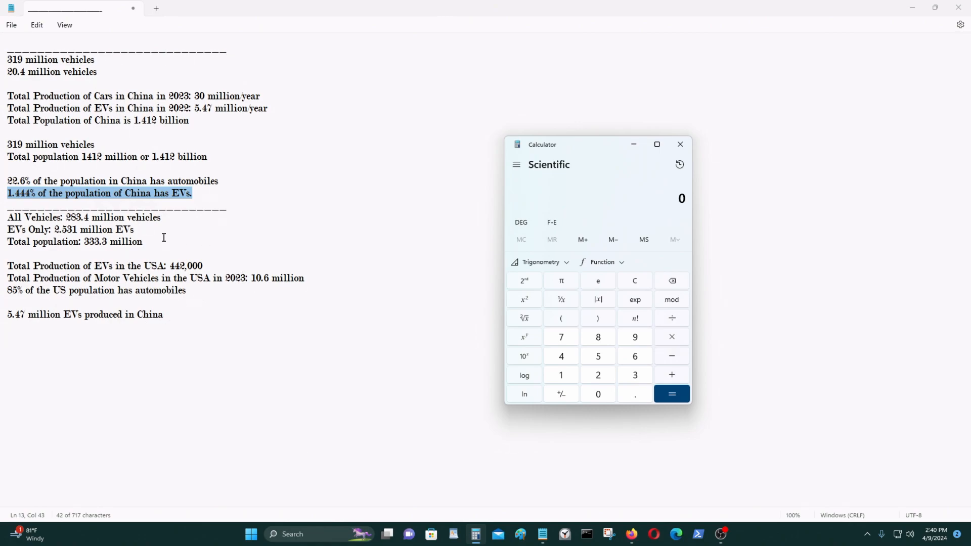
mouse_move(275, 214)
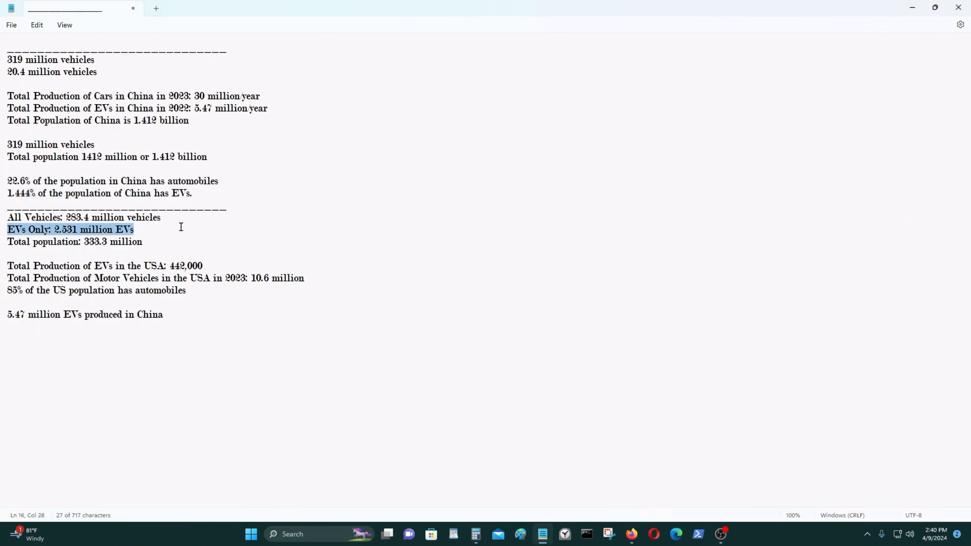
Open and put away Calculator, then clear the highlight on the US EV production line.
left_click(475, 534)
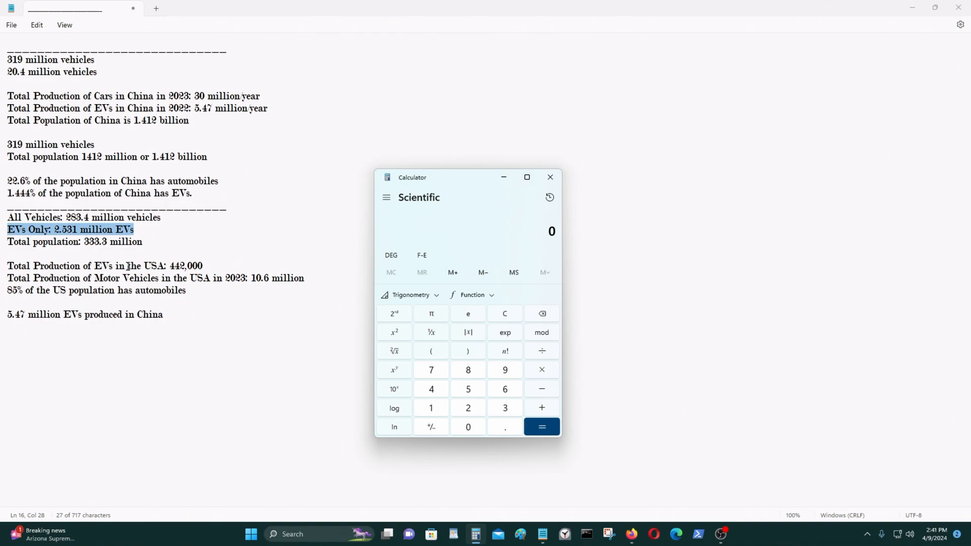
left_click(550, 176)
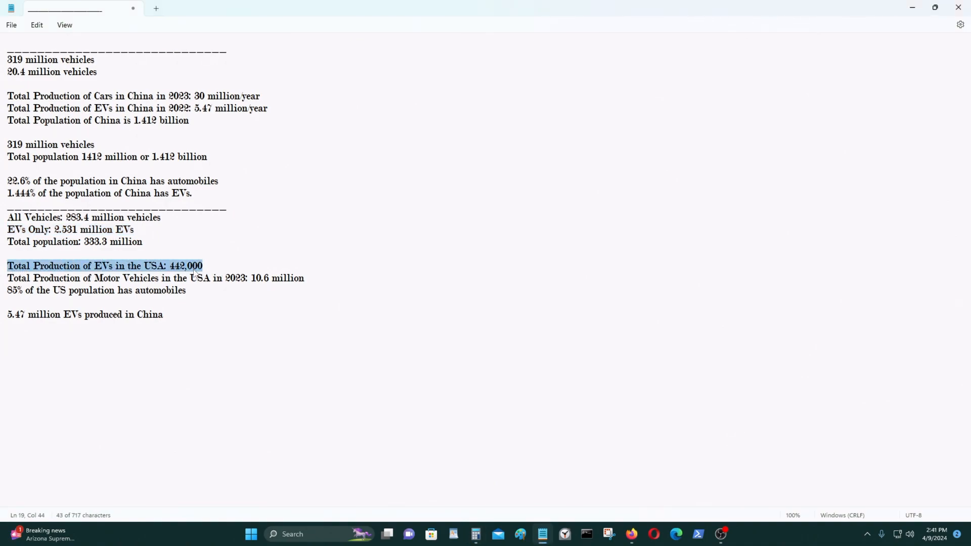
left_click(214, 265)
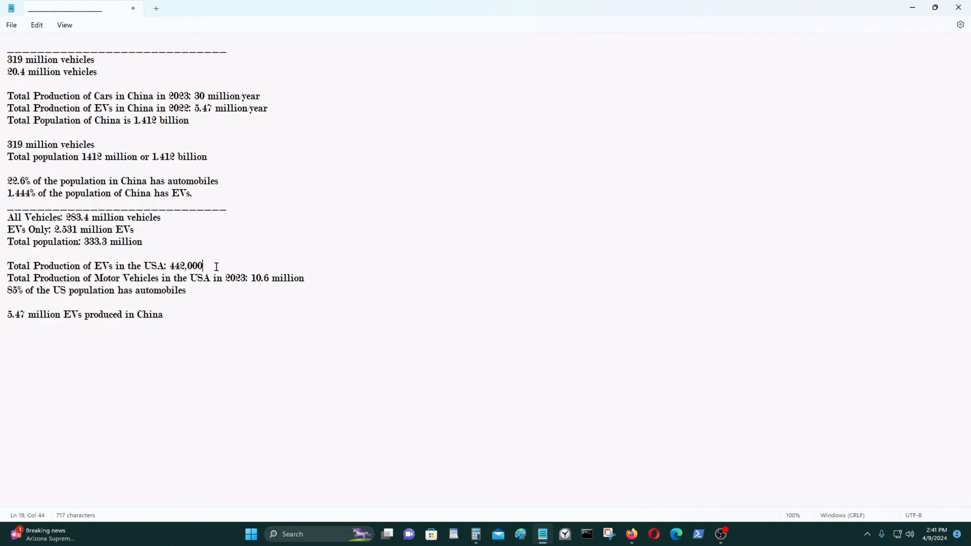
mouse_move(219, 335)
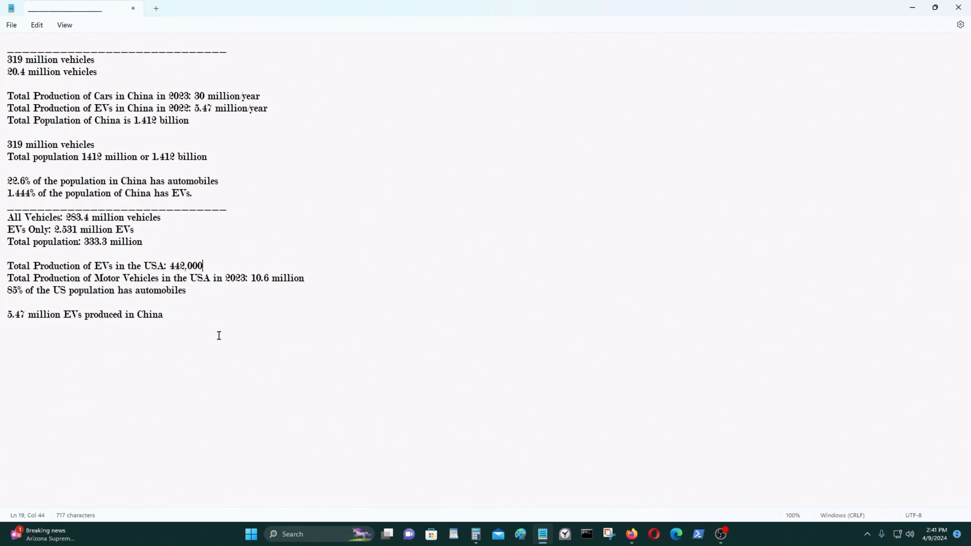
mouse_move(285, 112)
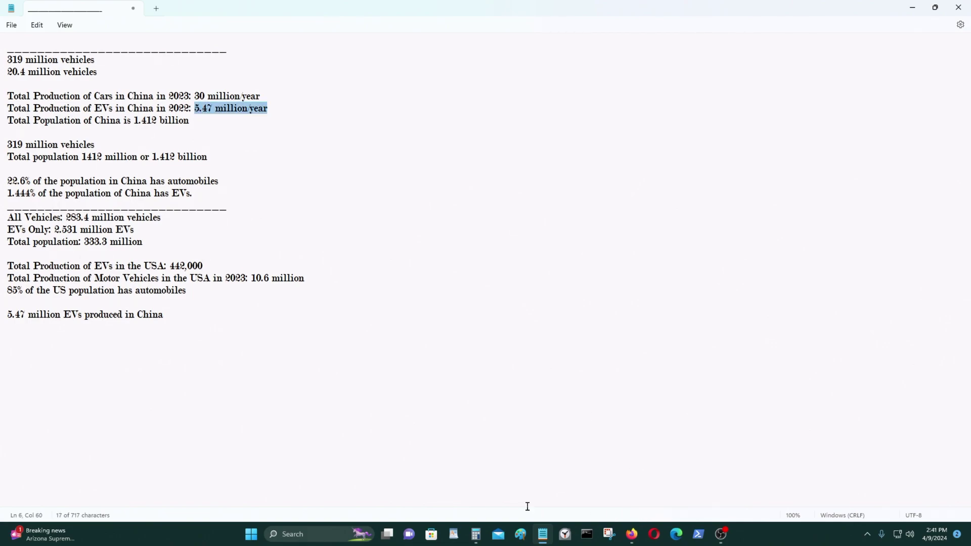
Divide China's 5.47 million EVs by the US 0.442 million in Calculator (≈12.38).
left_click(474, 534)
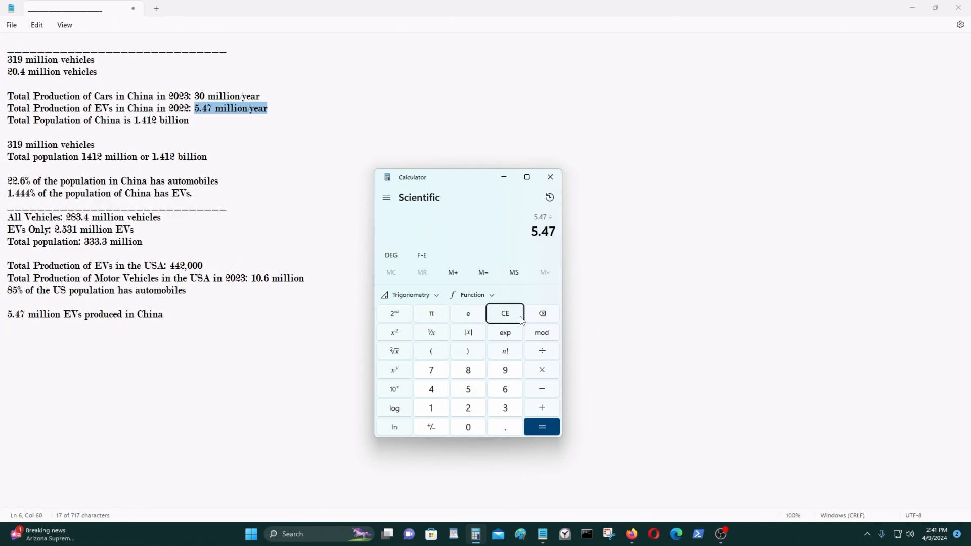
left_click(541, 426)
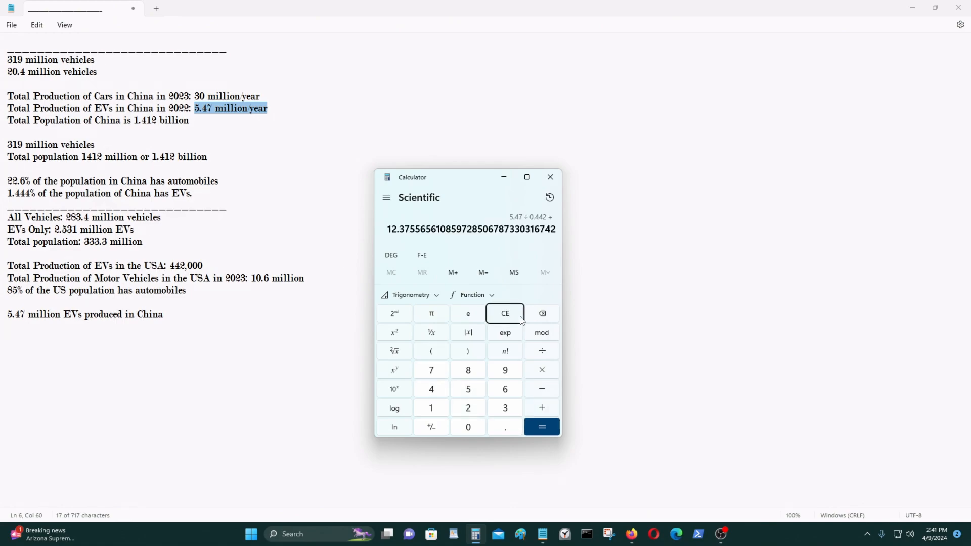
mouse_move(344, 231)
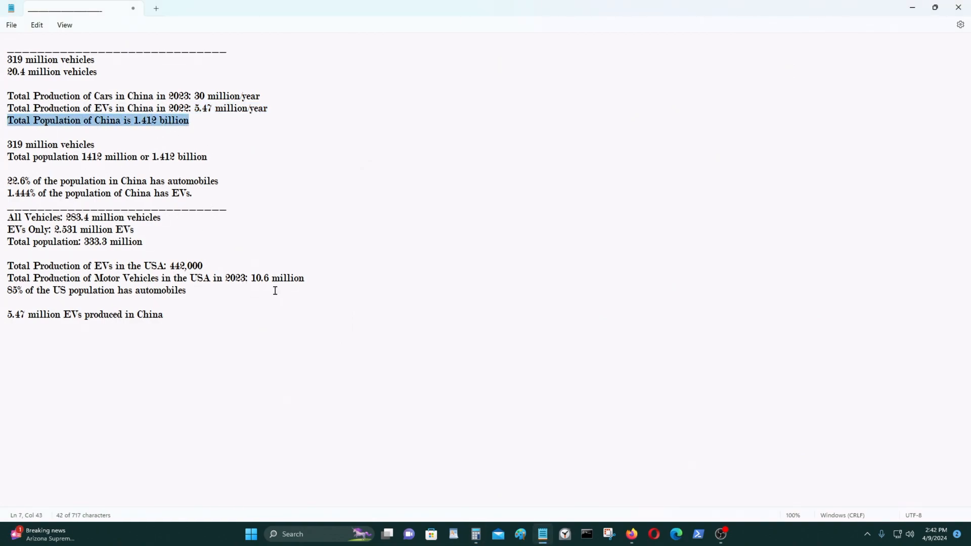
mouse_move(56, 285)
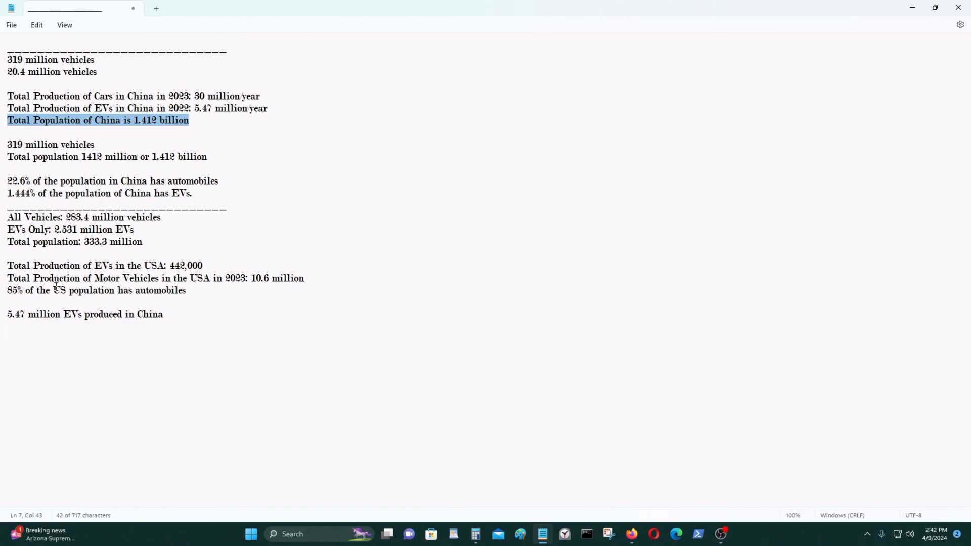
mouse_move(289, 277)
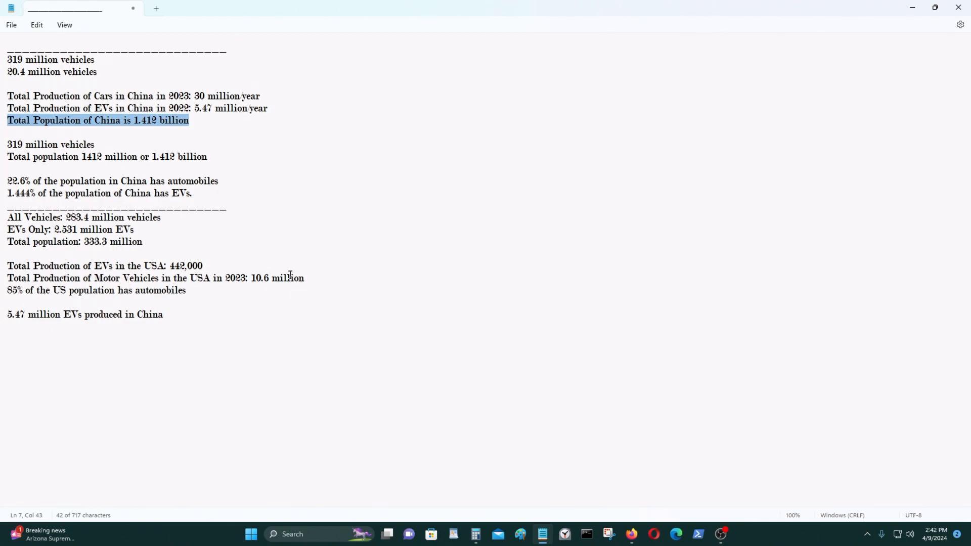
mouse_move(238, 292)
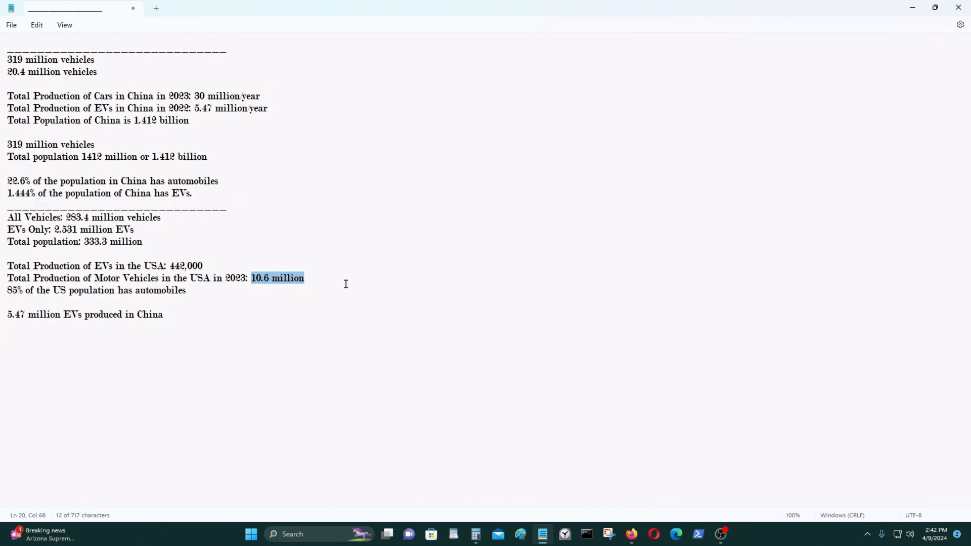
mouse_move(372, 290)
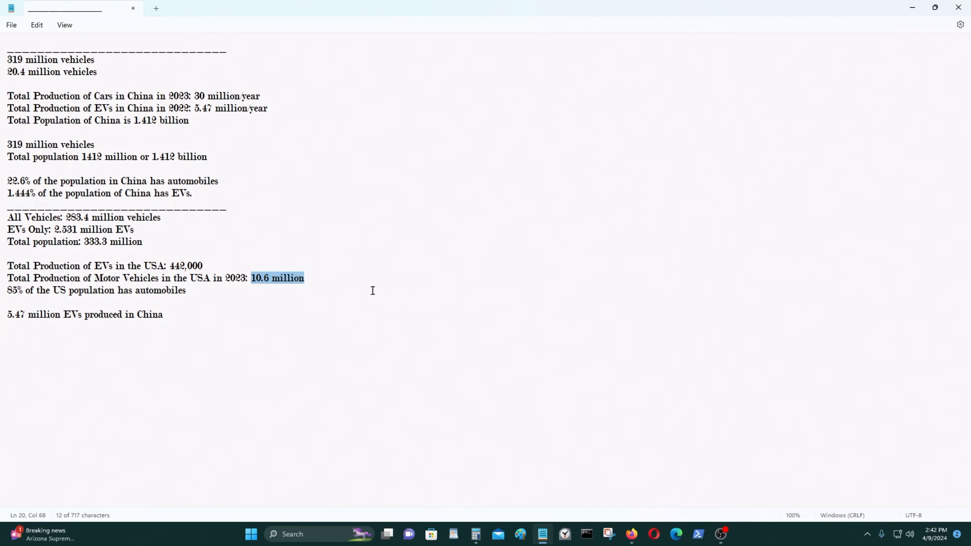
mouse_move(397, 209)
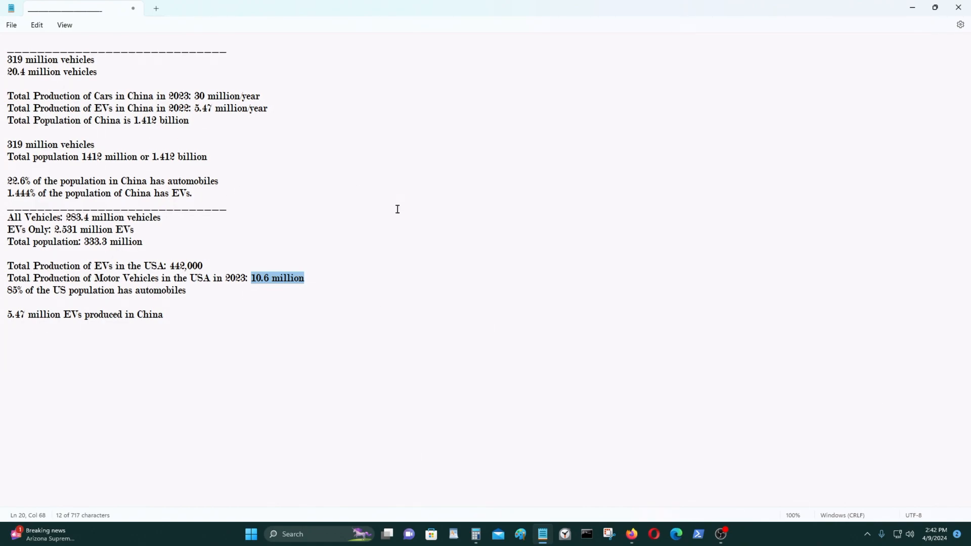
mouse_move(260, 258)
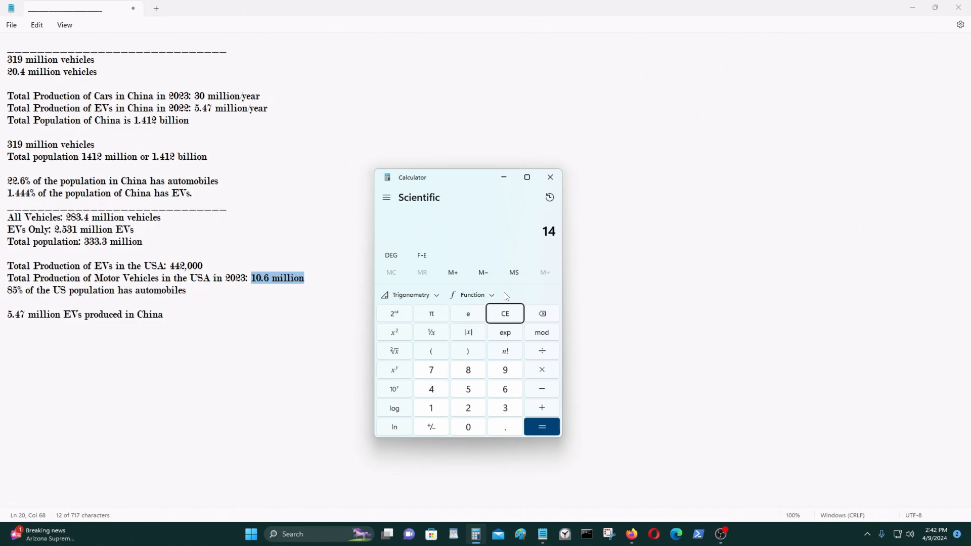
Divide 1412 million by 333 million in Calculator (≈4.24), then minimize it.
left_click(541, 427)
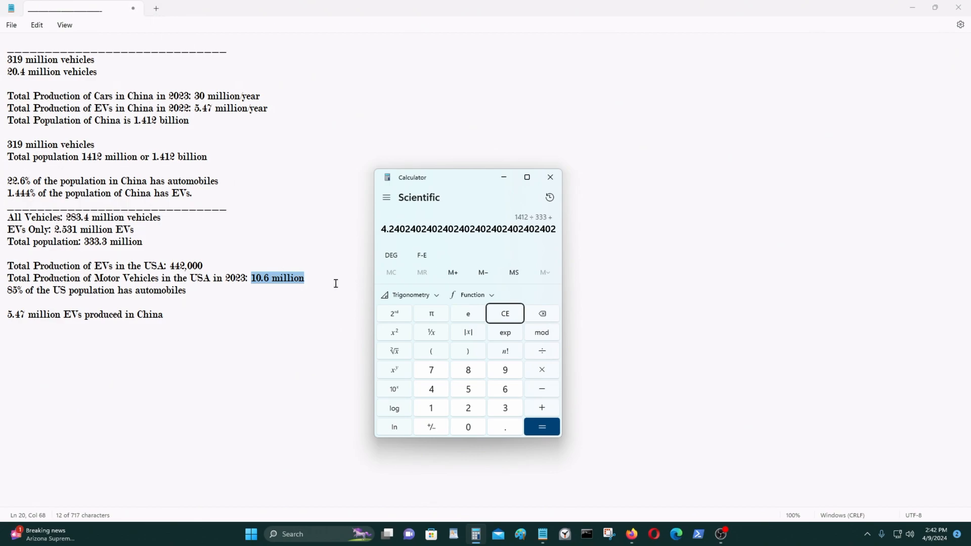
left_click(550, 177)
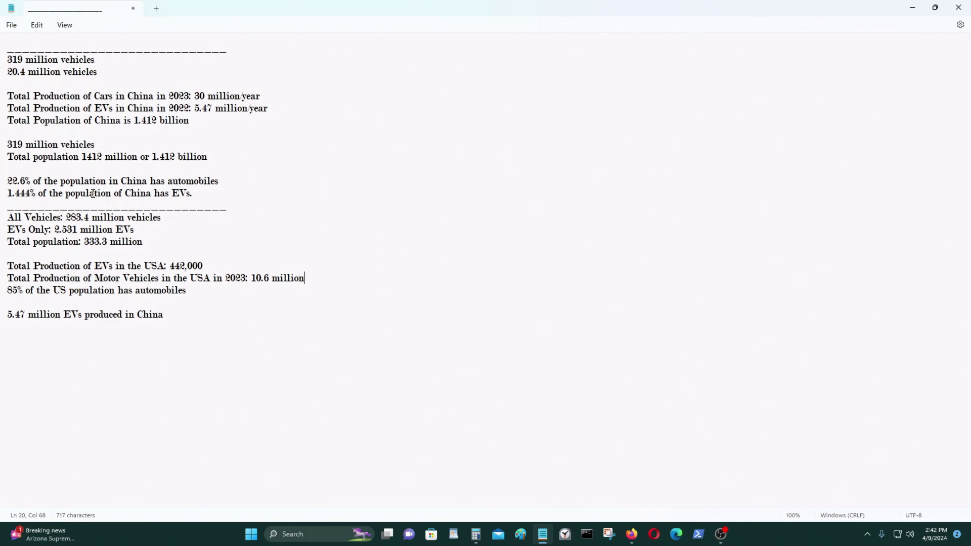
Insert an empty line after '85% of the US population has automobiles'.
left_click_drag(146, 181, 217, 181)
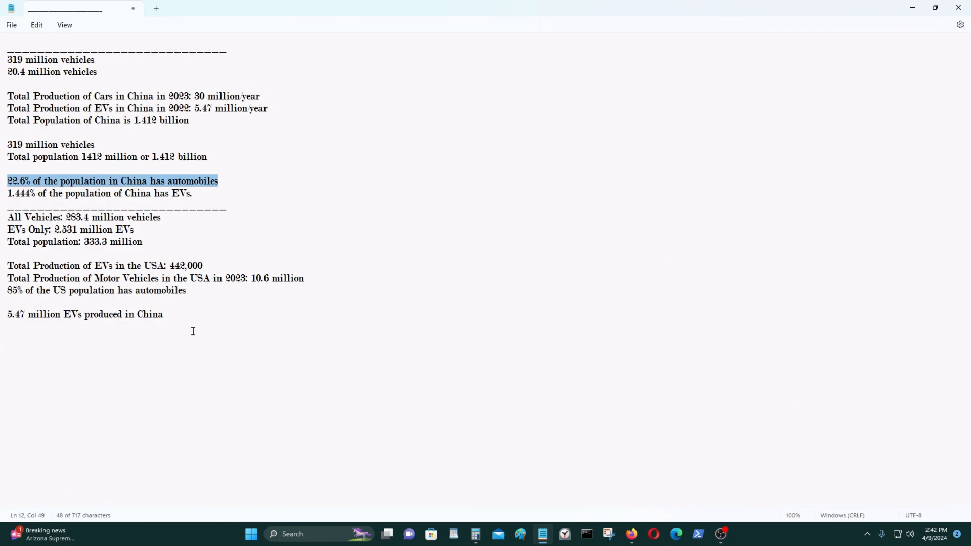
mouse_move(26, 289)
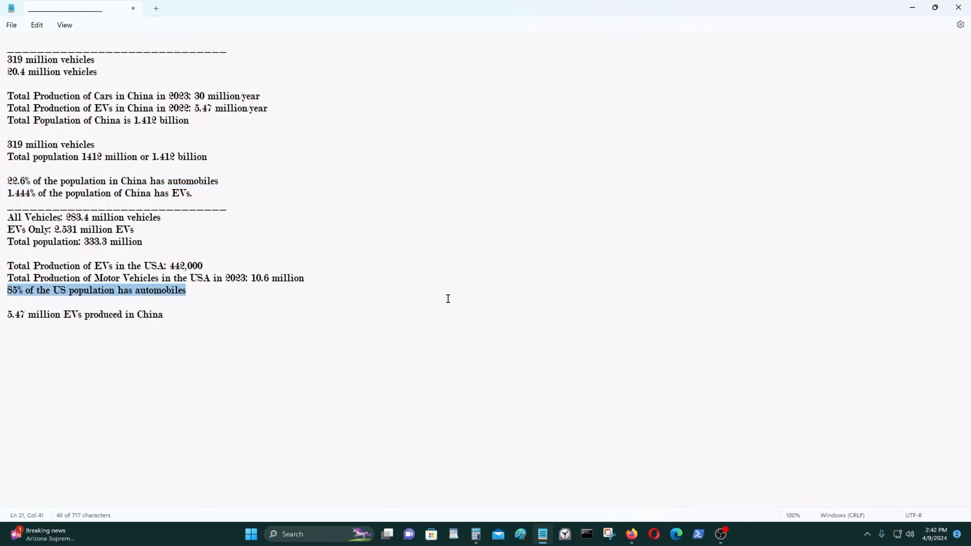
mouse_move(451, 295)
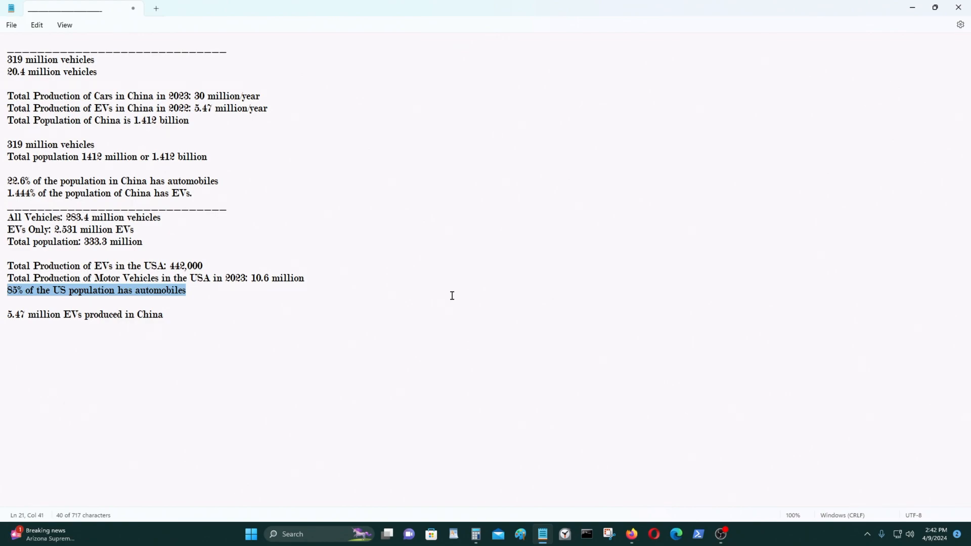
mouse_move(474, 294)
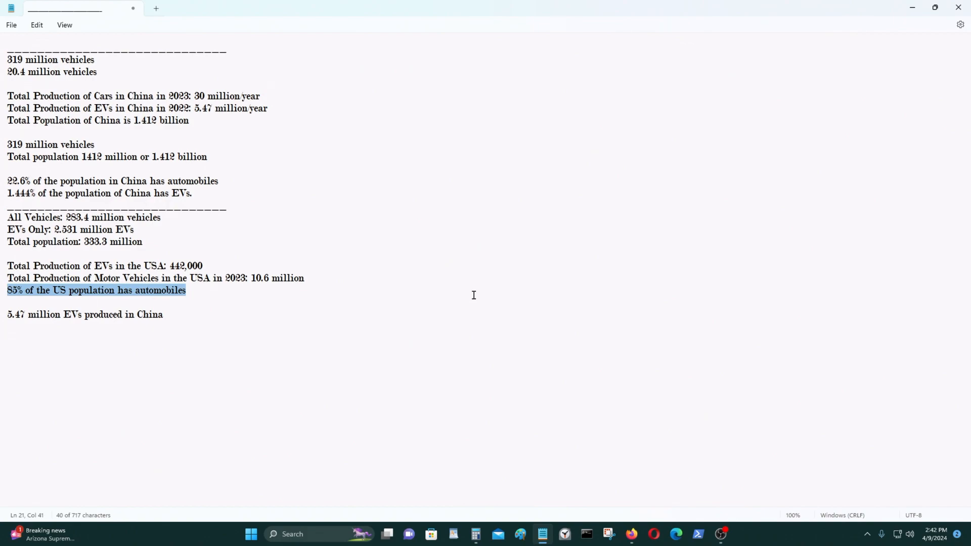
mouse_move(205, 296)
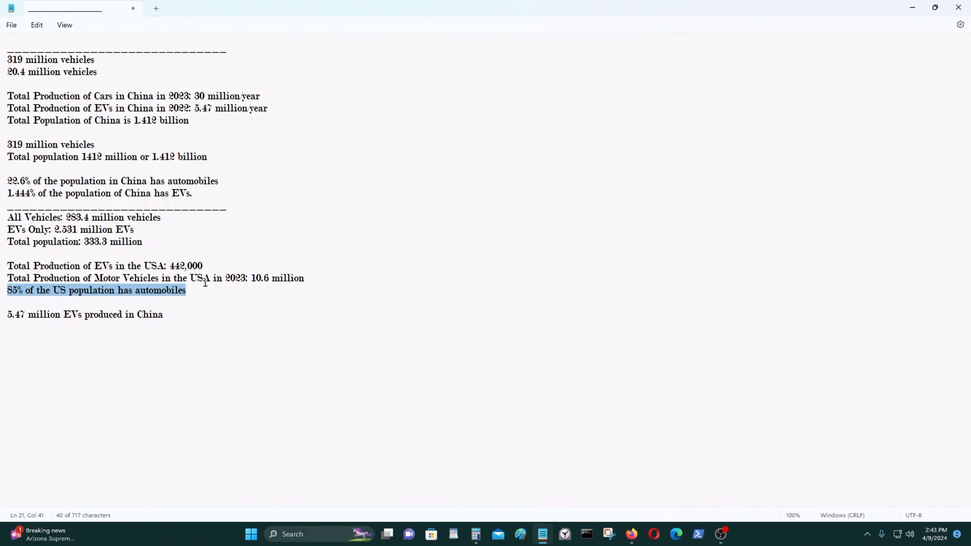
key("Enter")
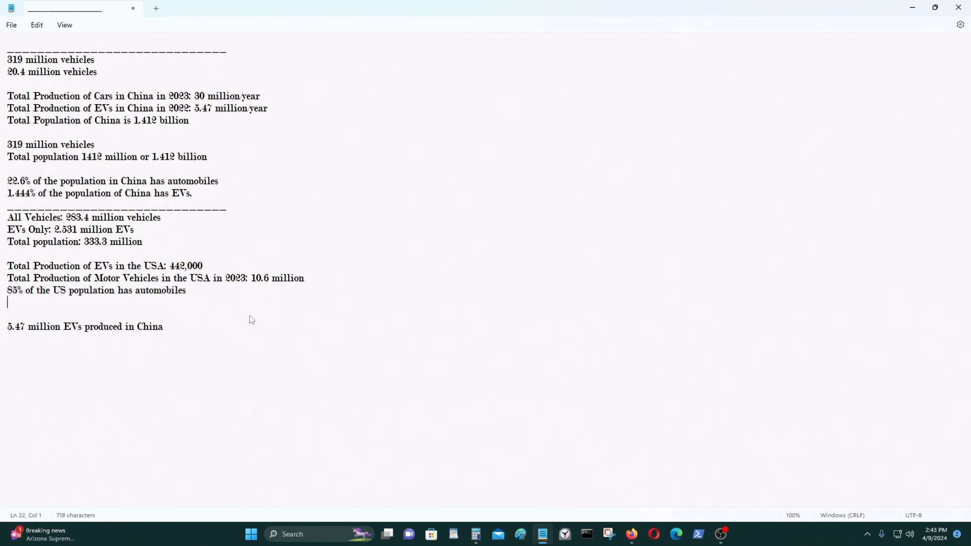
Select and then deselect the US ownership line, leaving two blank lines before China's EV line.
left_click_drag(6, 277, 186, 290)
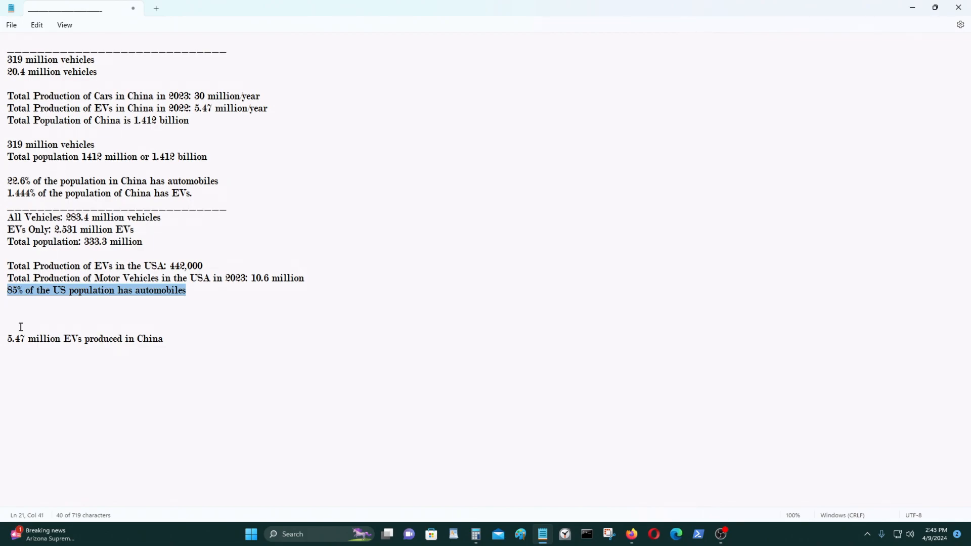
mouse_move(294, 341)
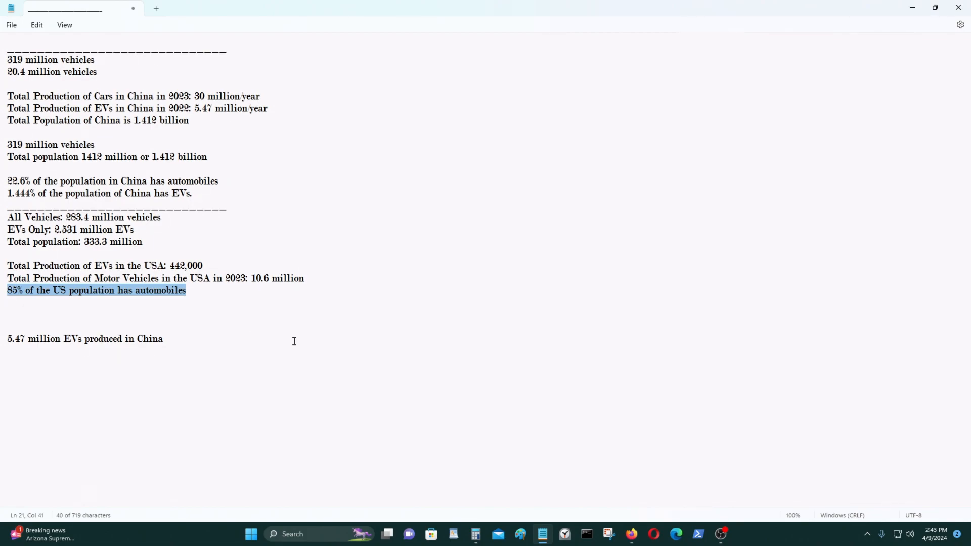
left_click(187, 290)
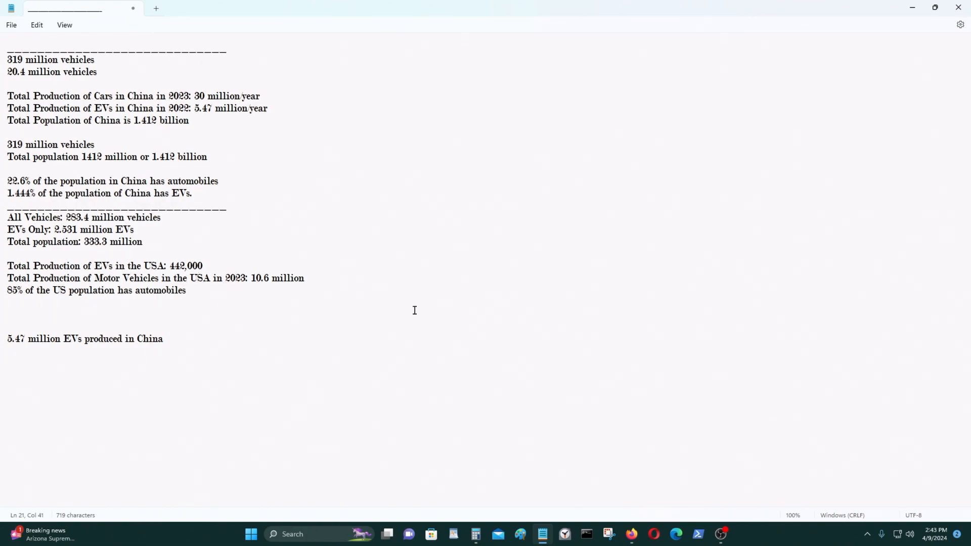
left_click(184, 291)
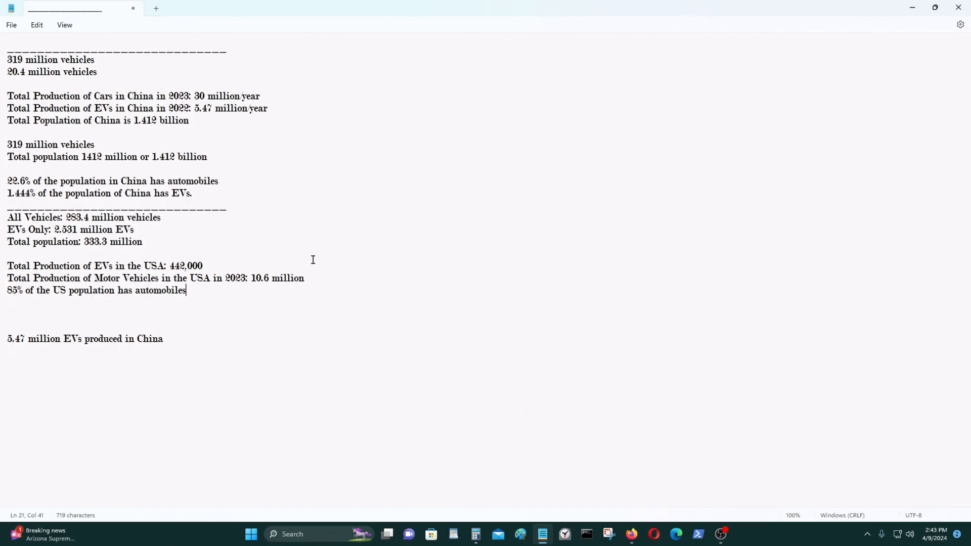
mouse_move(325, 310)
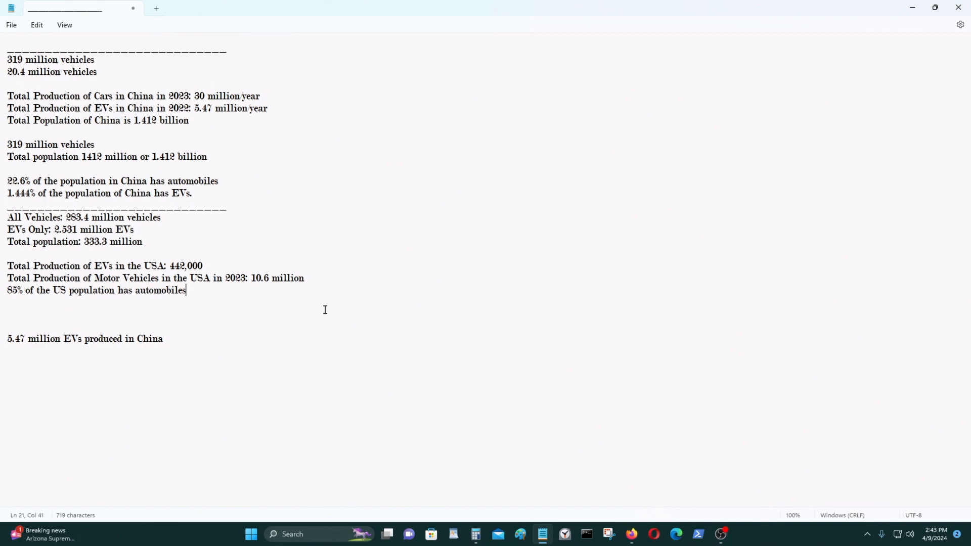
mouse_move(387, 307)
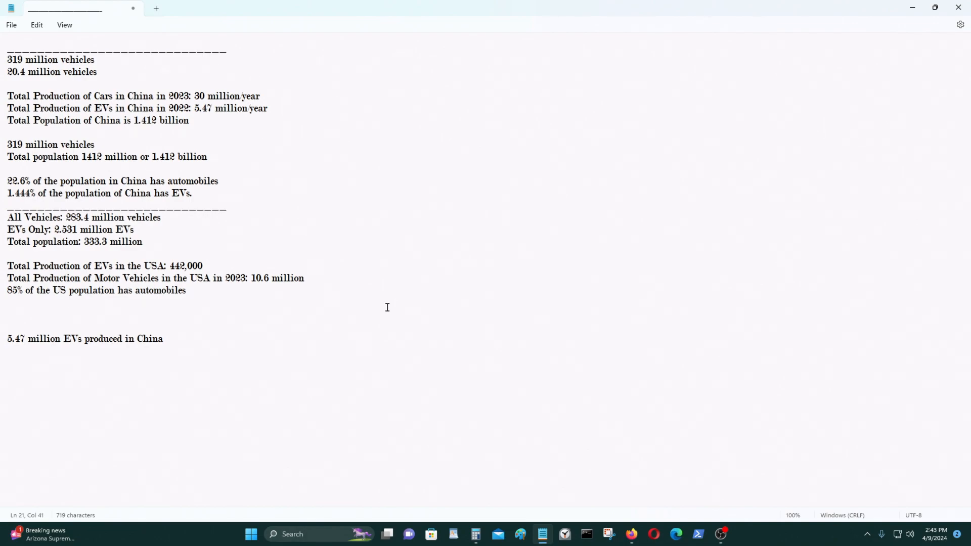
left_click(185, 290)
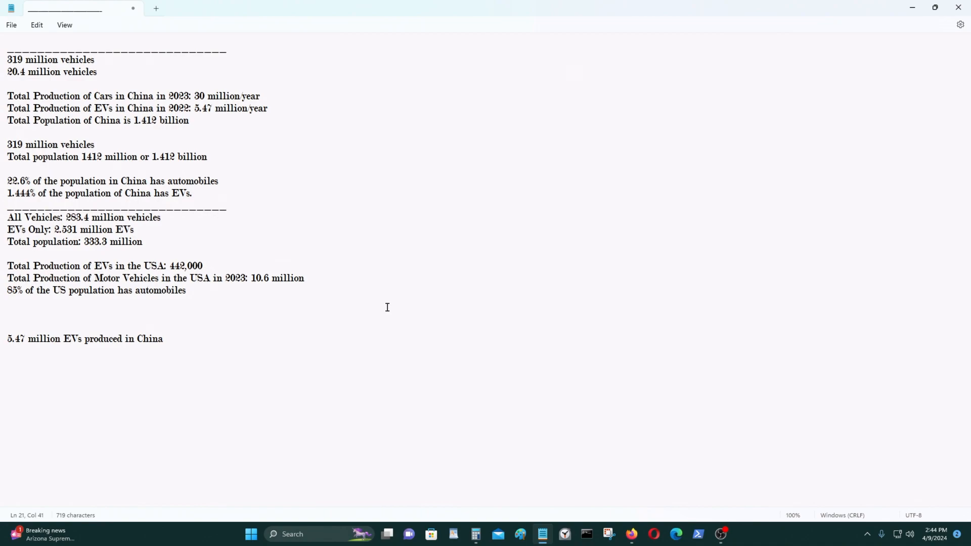
mouse_move(238, 289)
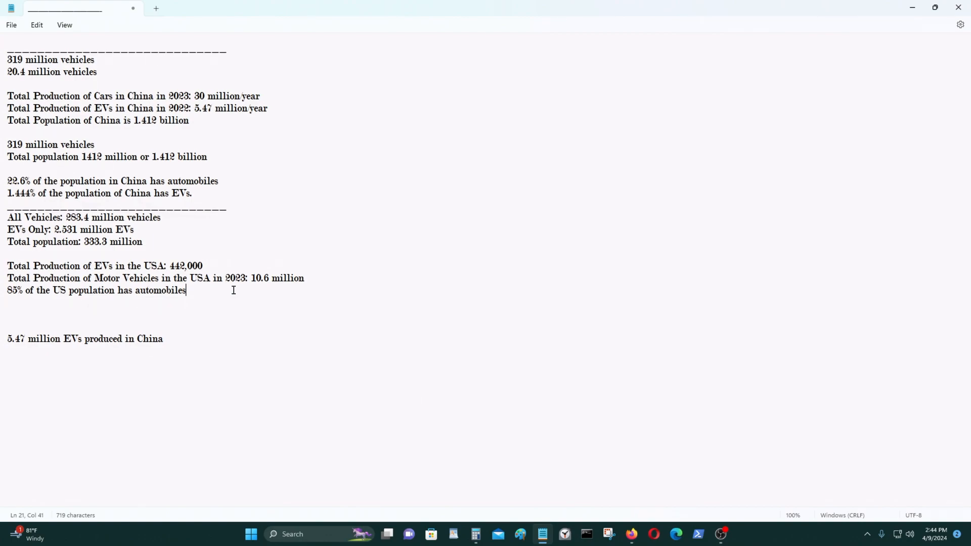
mouse_move(221, 289)
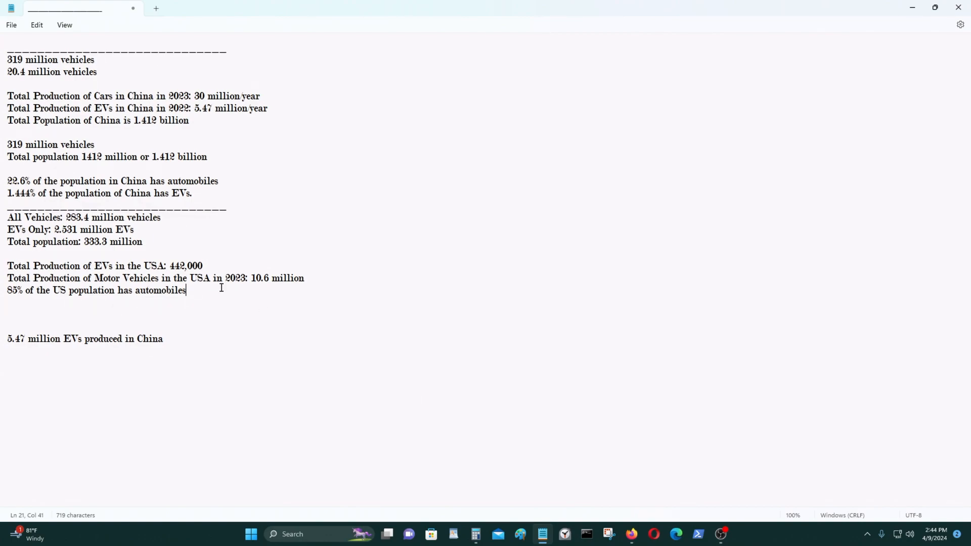
mouse_move(187, 68)
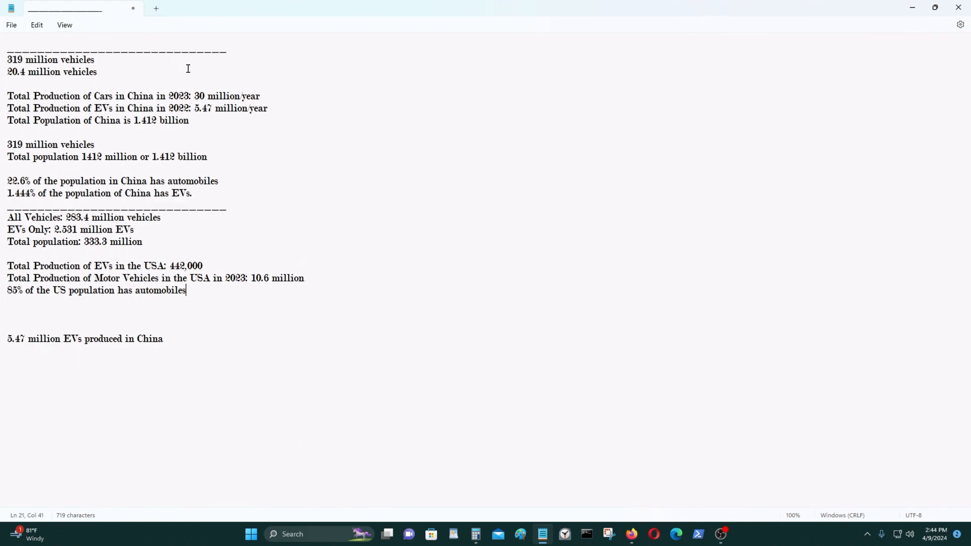
mouse_move(506, 539)
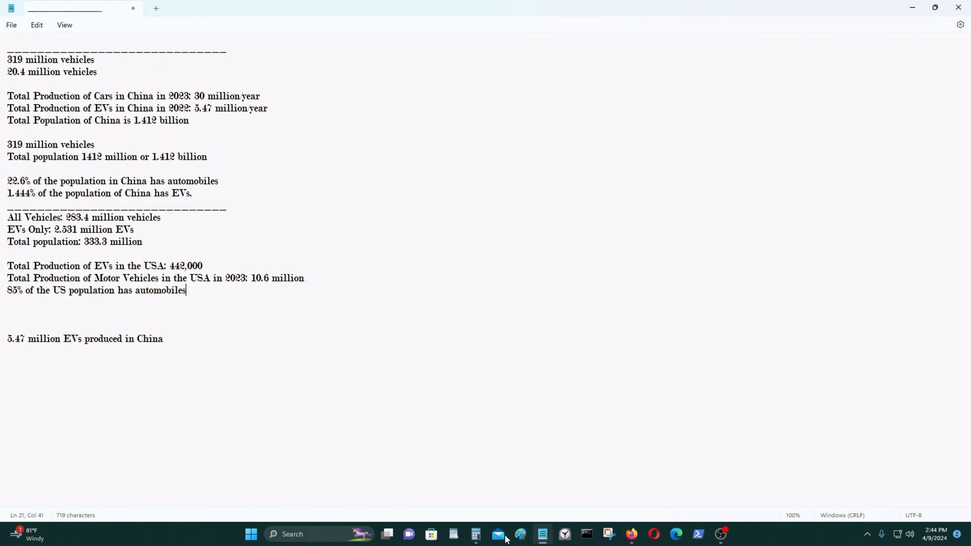
Open Calculator, select '5.47 million year' in Notepad, then reopen Calculator.
left_click(475, 534)
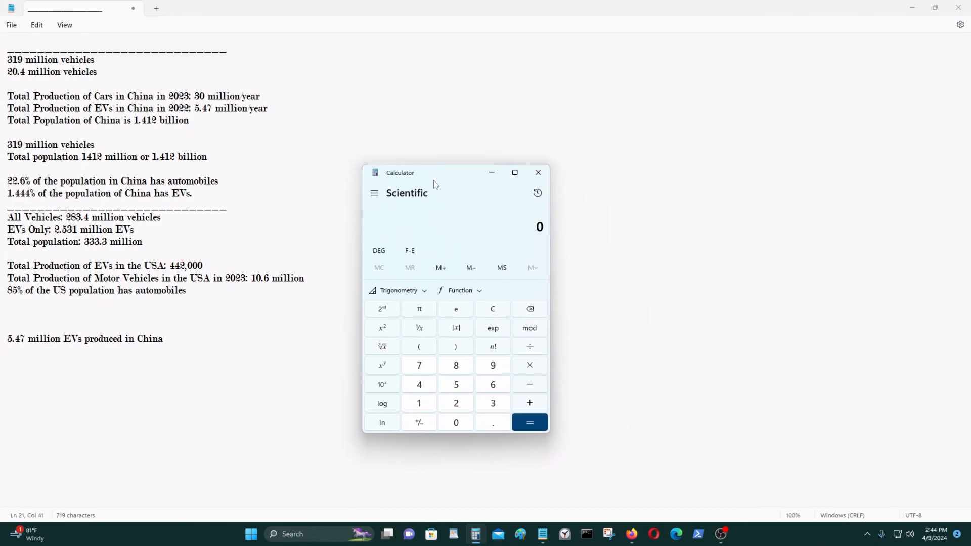
mouse_move(450, 216)
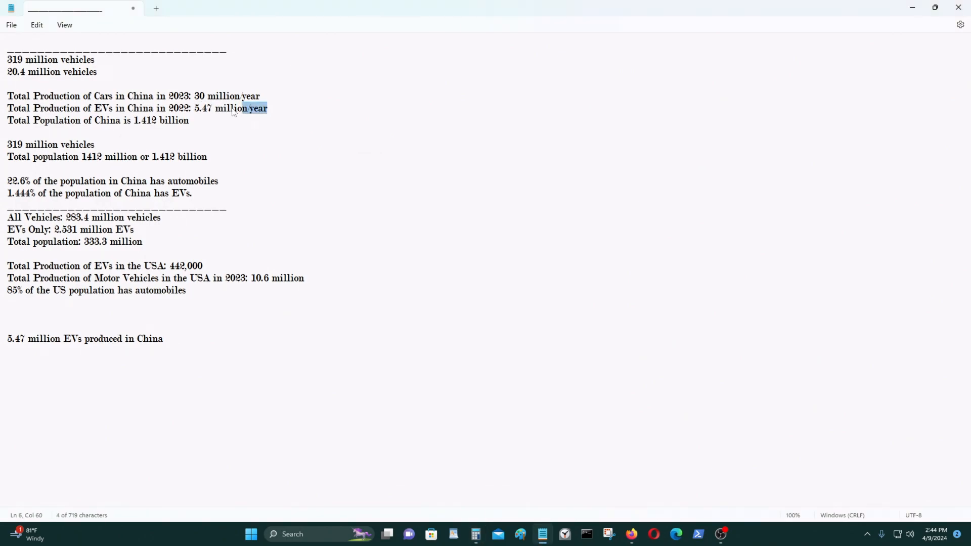
left_click_drag(243, 108, 195, 108)
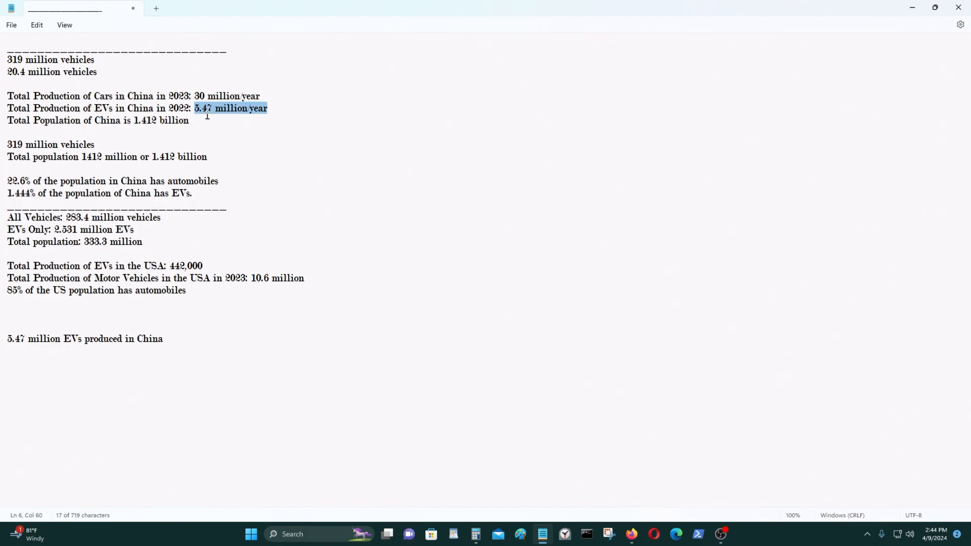
left_click(475, 534)
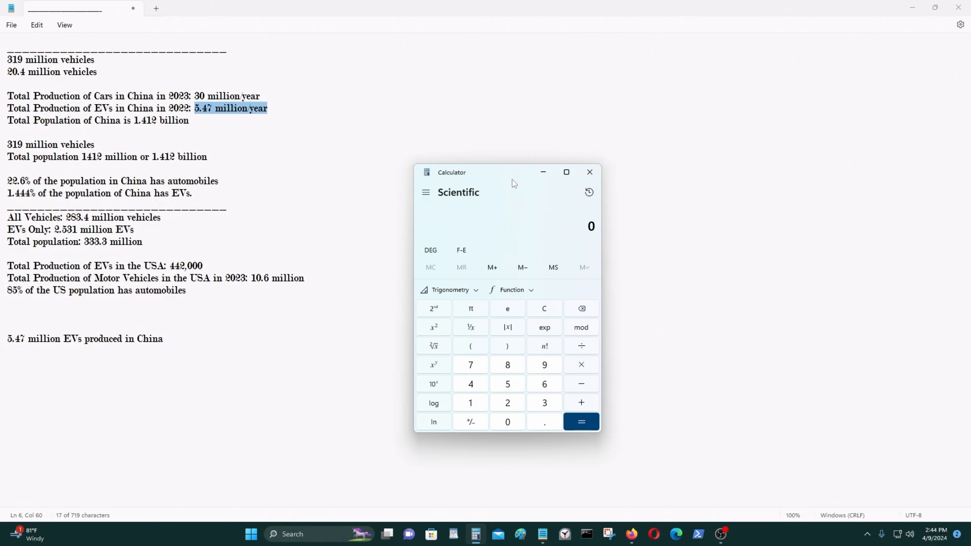
Work out (319 − 20.4) ÷ 5.47 and 0.59 × 12 = 7.08 in Calculator, then clear the result.
left_click(544, 402)
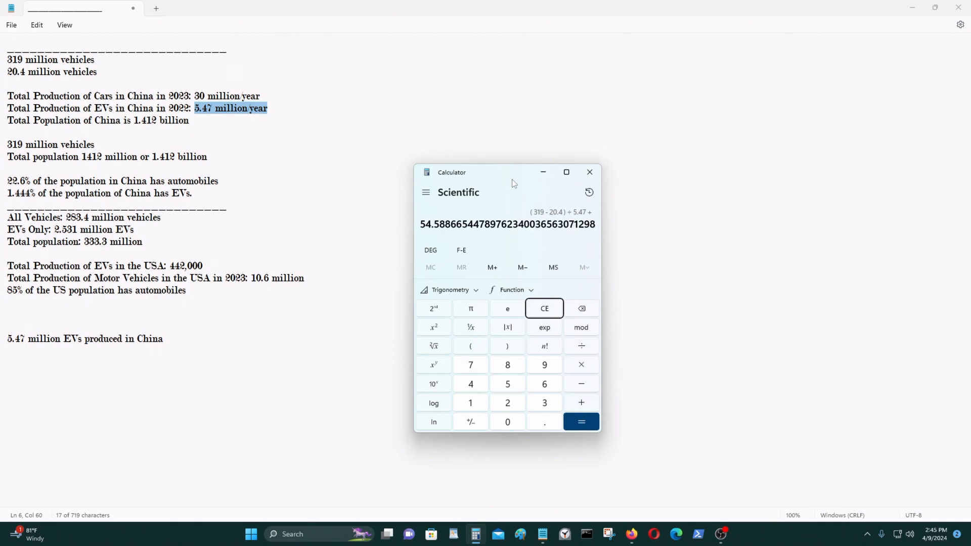
mouse_move(524, 396)
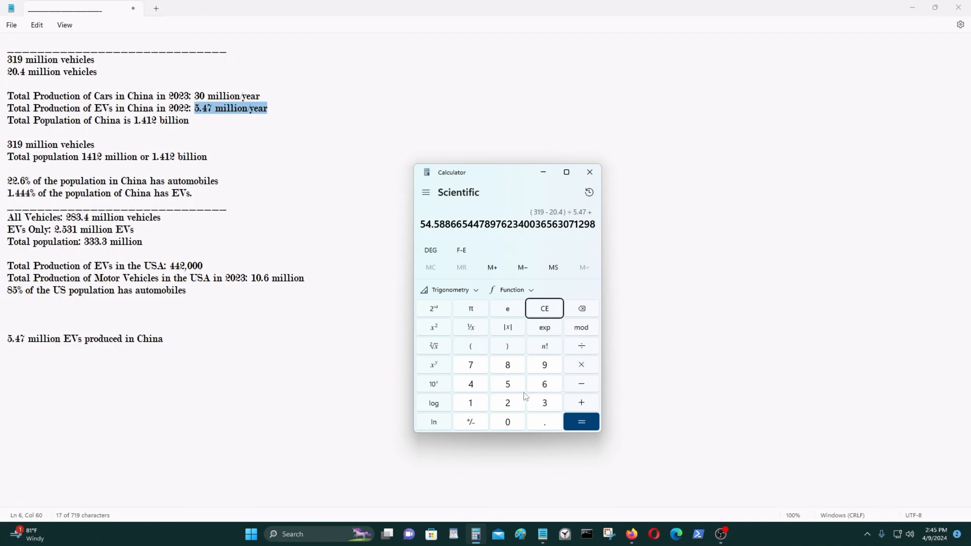
left_click(544, 308)
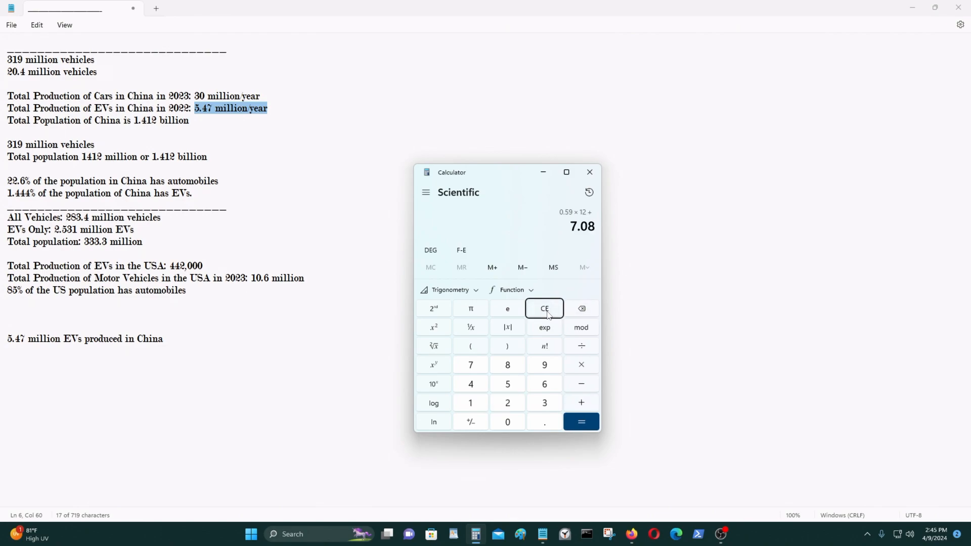
left_click(543, 308)
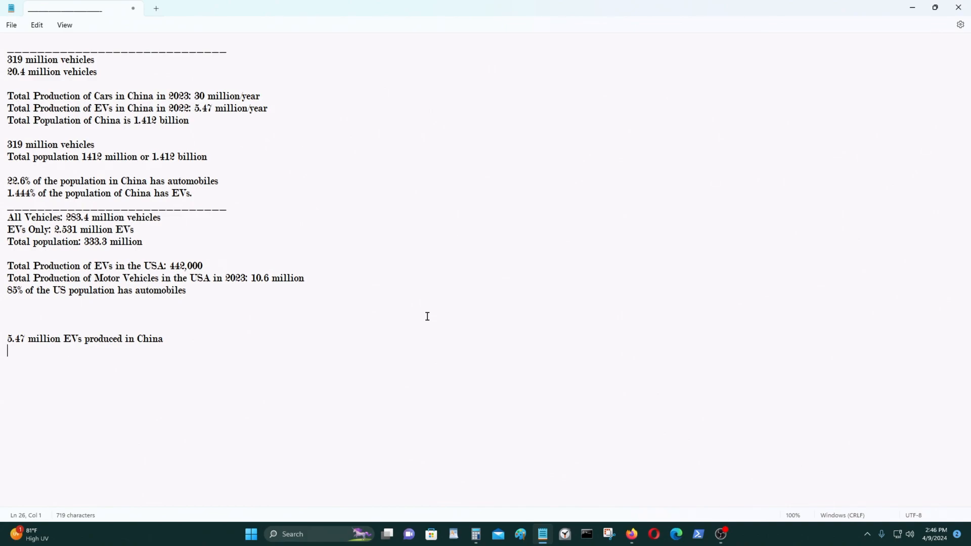
mouse_move(328, 326)
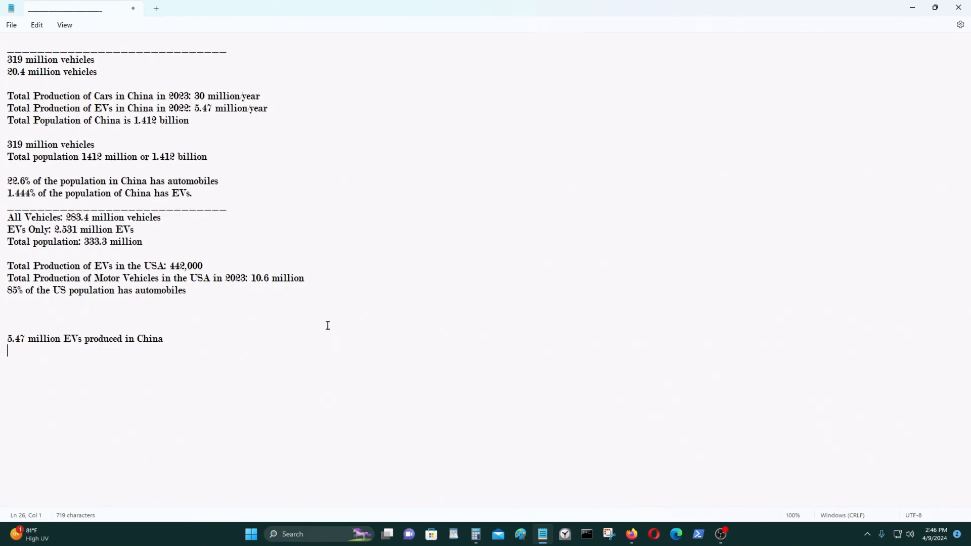